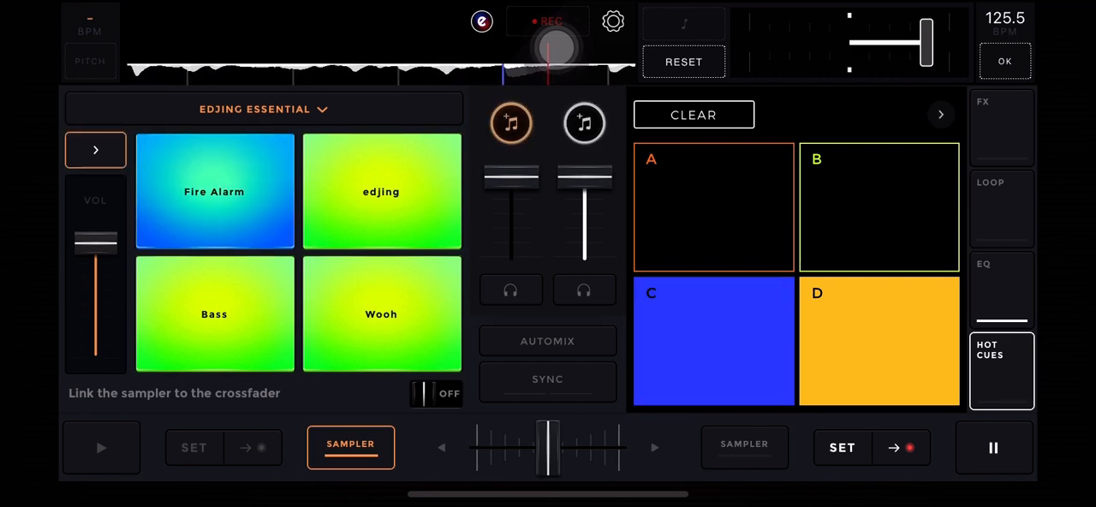
Show the Band Pass and Reverb FX panel and page the sampler to Rise, Lazer, Are you ready?, Oh Yeah.
left_click(1000, 127)
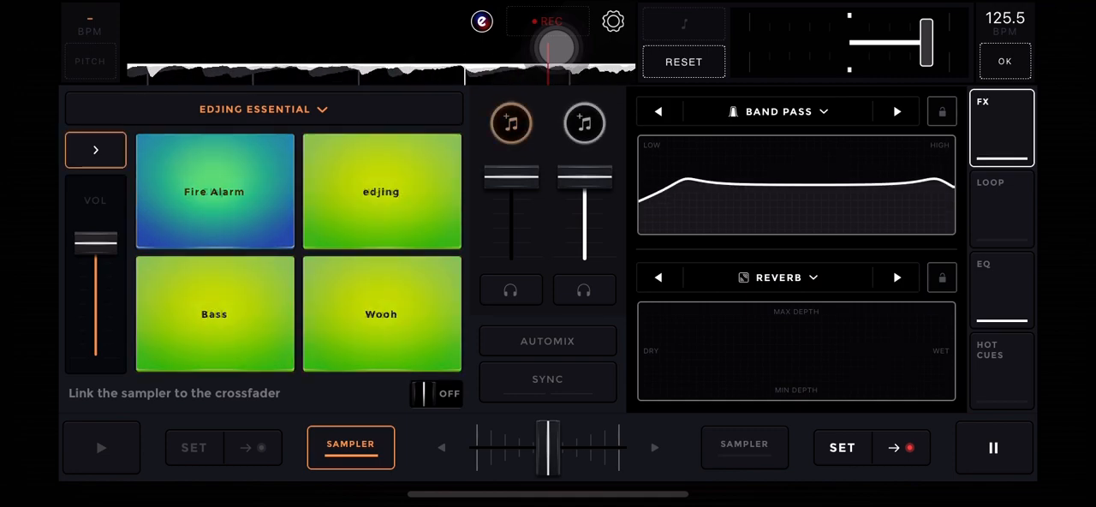
left_click(95, 149)
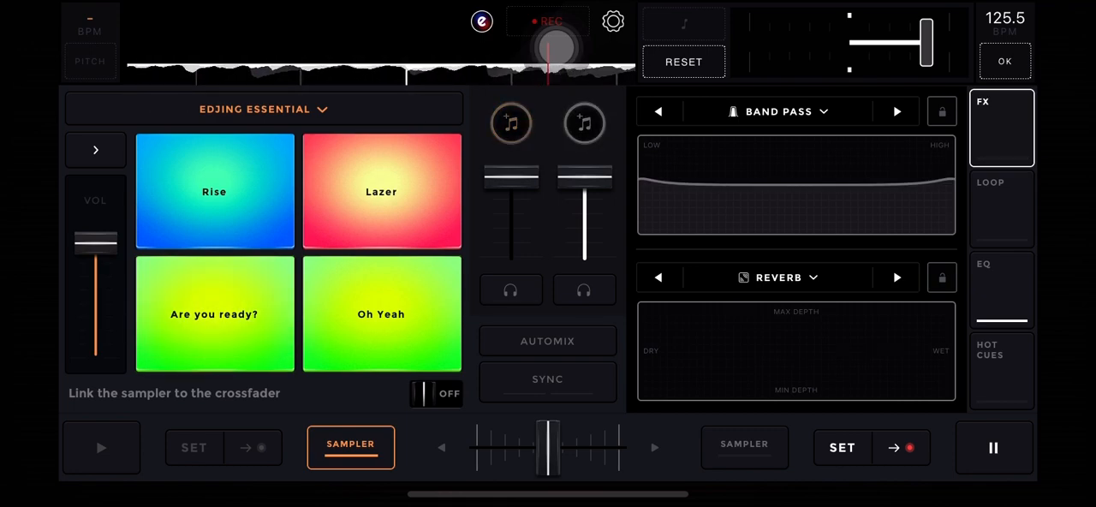
Restore the A–D hot cue pads and load the Clap, Hi-hat, Kick, Snare sampler page.
left_click(1001, 370)
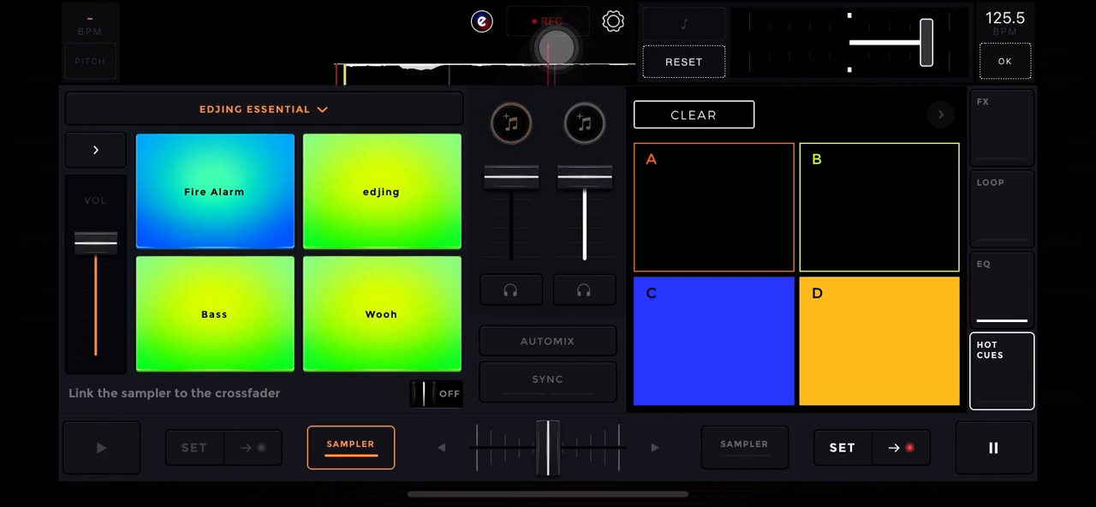
left_click(95, 149)
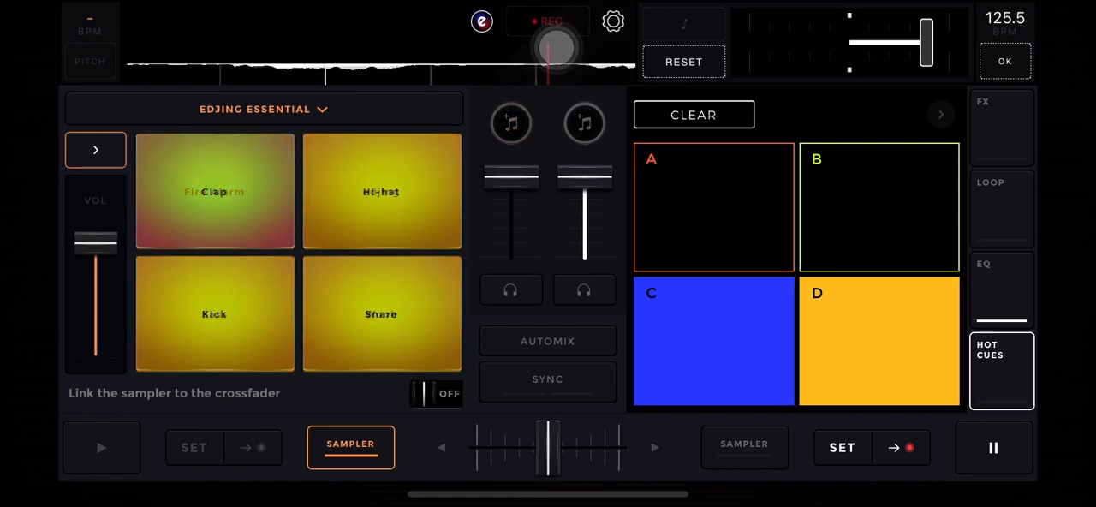
Page the sampler forward and back round to the Fire Alarm sound set.
left_click(95, 150)
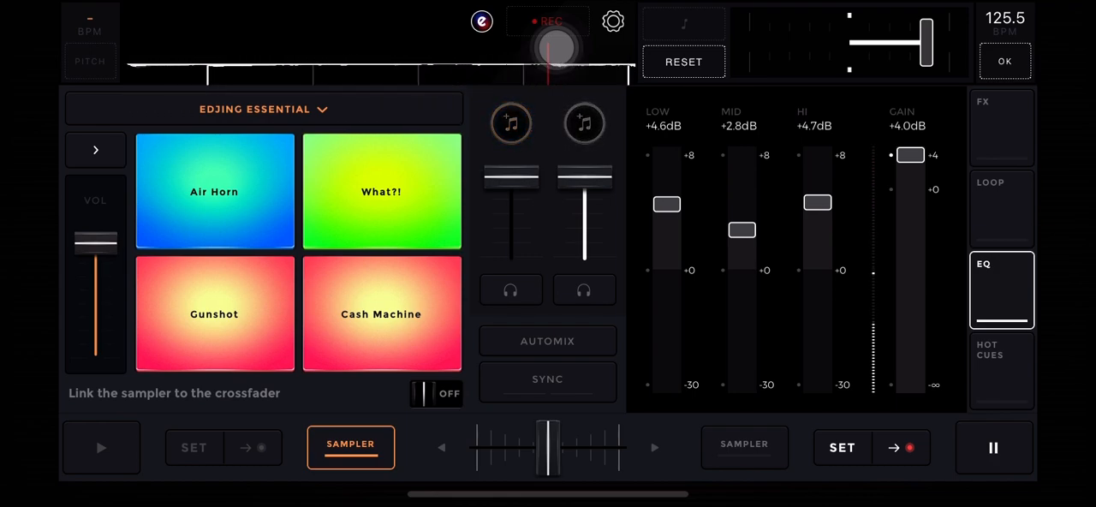
left_click(95, 149)
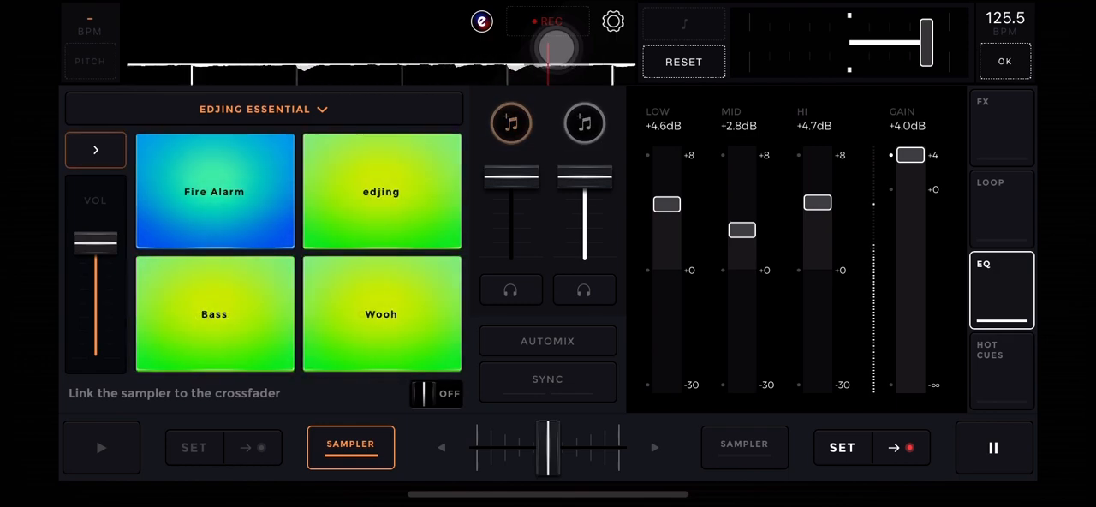